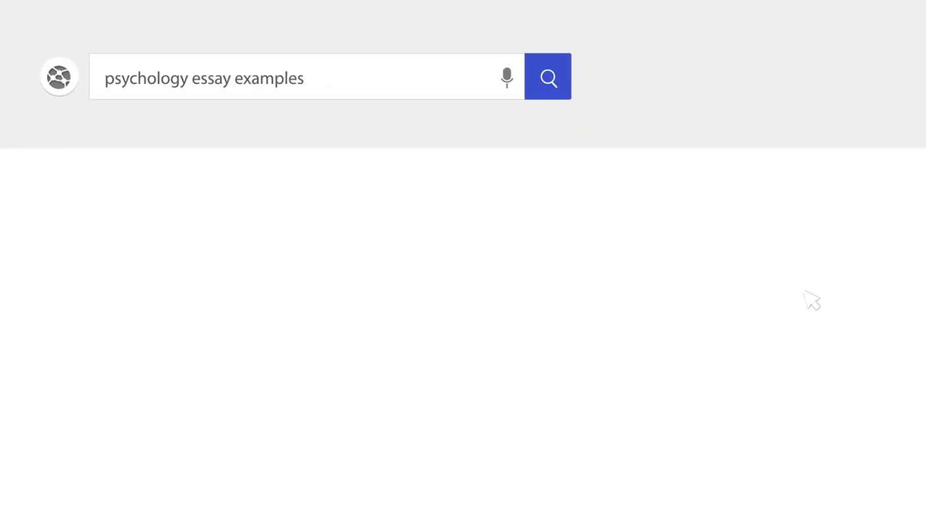
Step: Switch to the blank Word document and type the title 'Psychological Effects of Eating Disorders on Individuals'
left_click(547, 77)
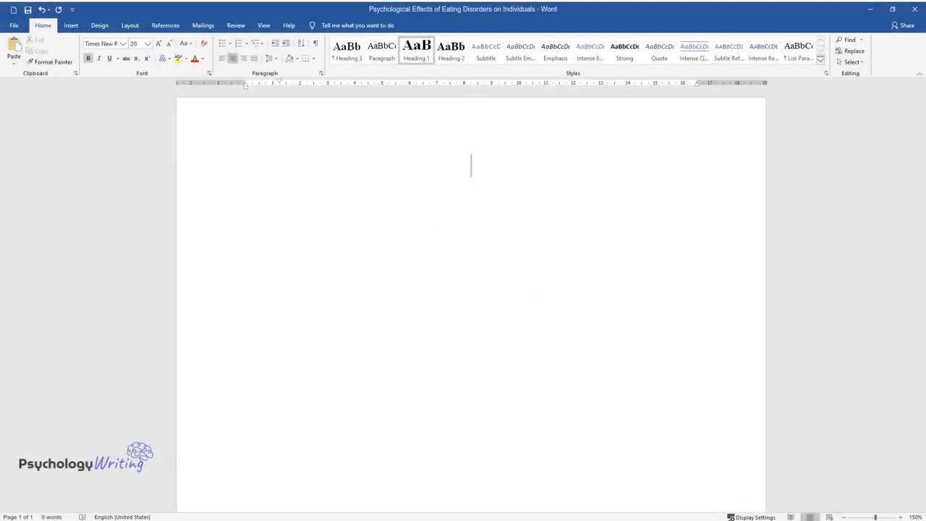
type("Psychological Effects of Eating Disorde")
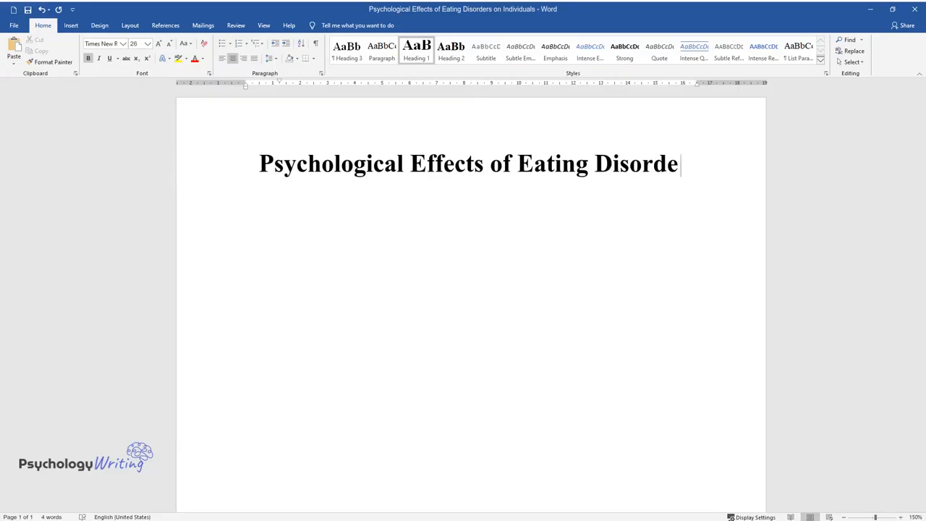
type("rs on Individuals")
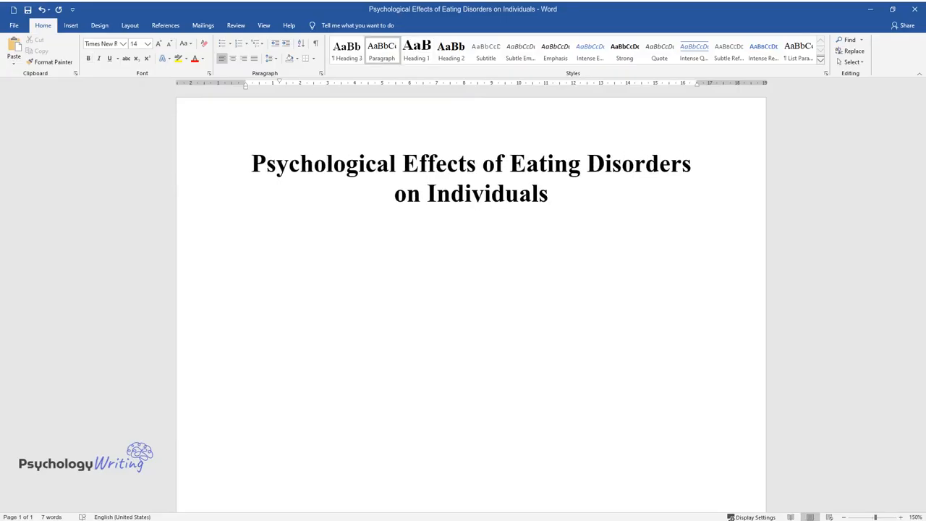
Step: Type the opening sentences on daily pressures, gender stereotypes and judging people by universal criteria
type("It is hard to disagree that")
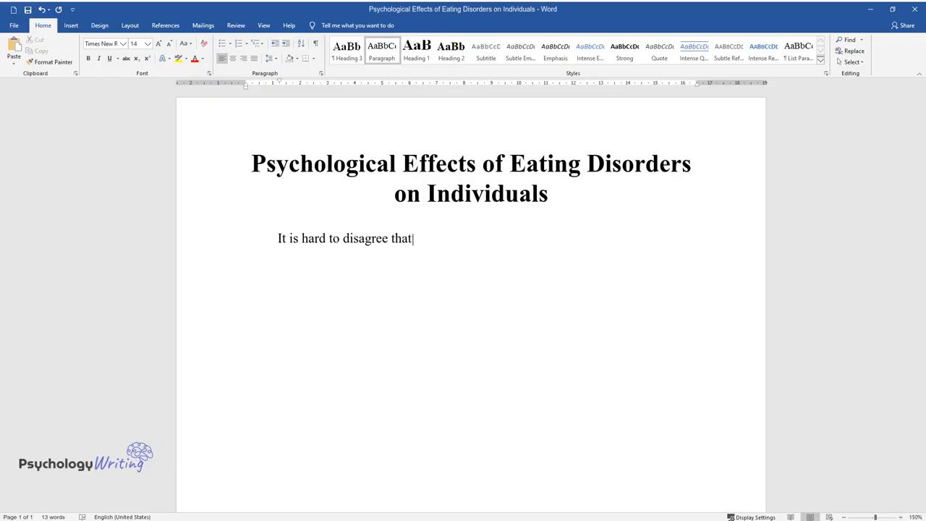
type("nowadays, numerous factors affec")
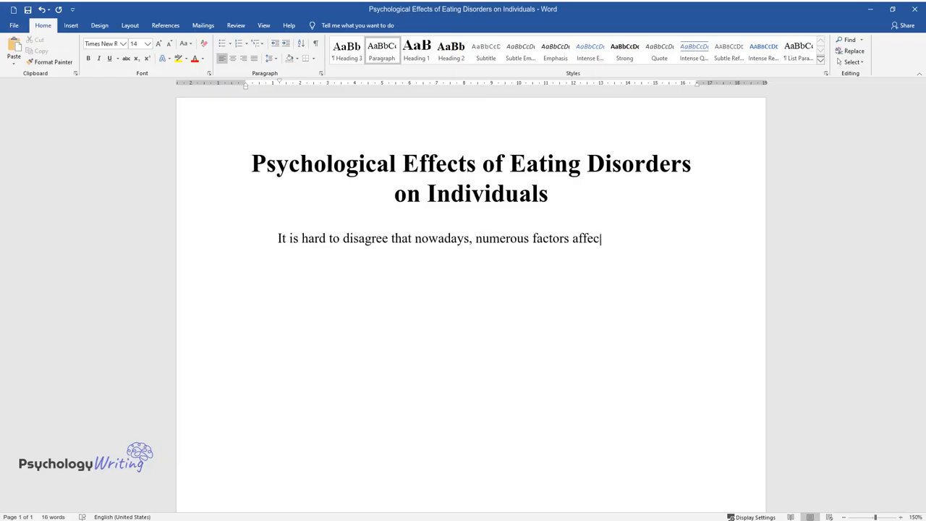
type("t people every day, not allowing")
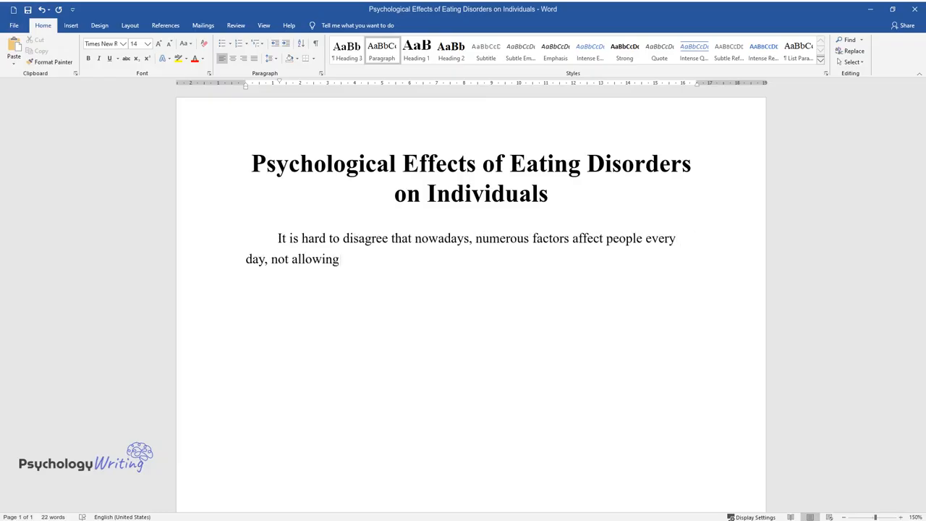
type("men and women to live their live")
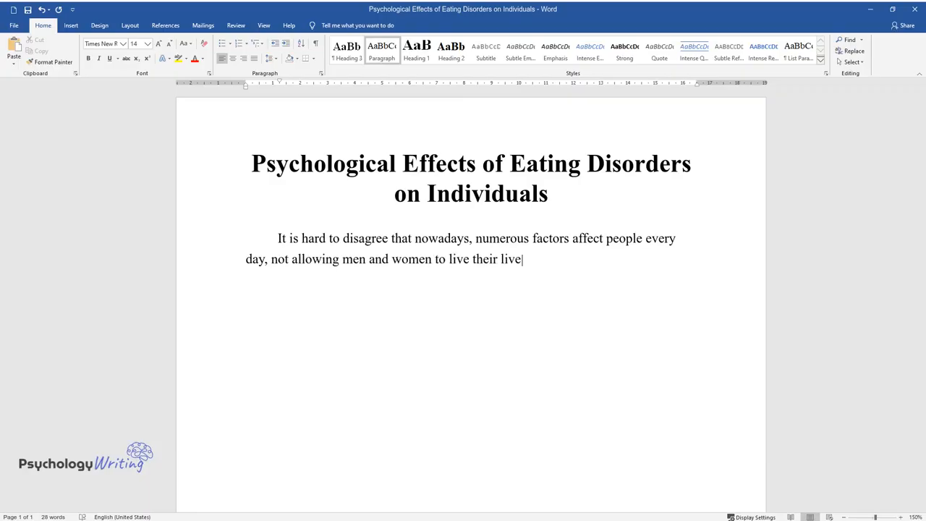
type("s as they truly want. From an ear")
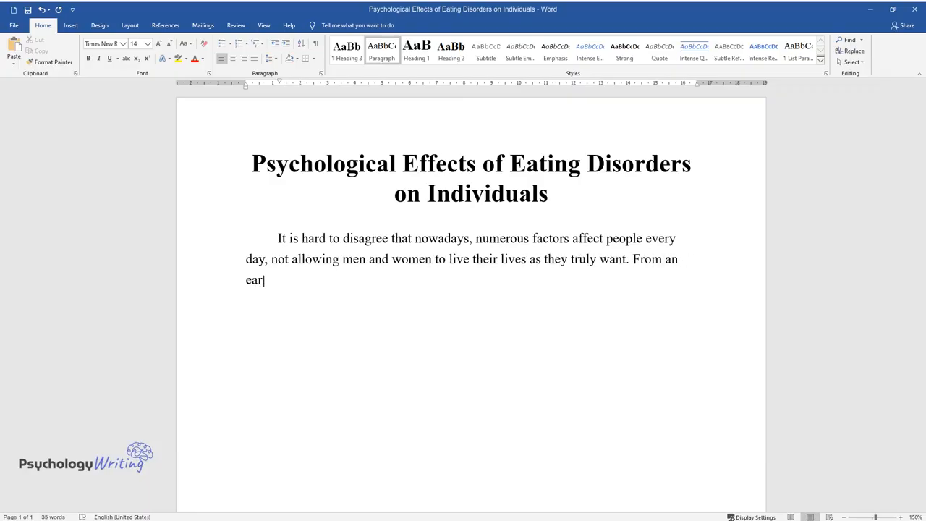
type("ly age, girls and boys are impose")
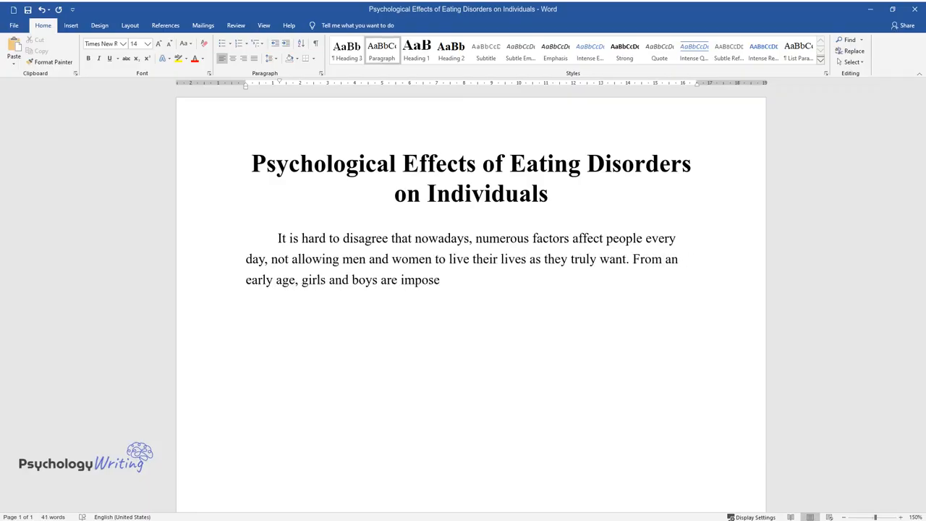
type("d on gender-specific behaviors a")
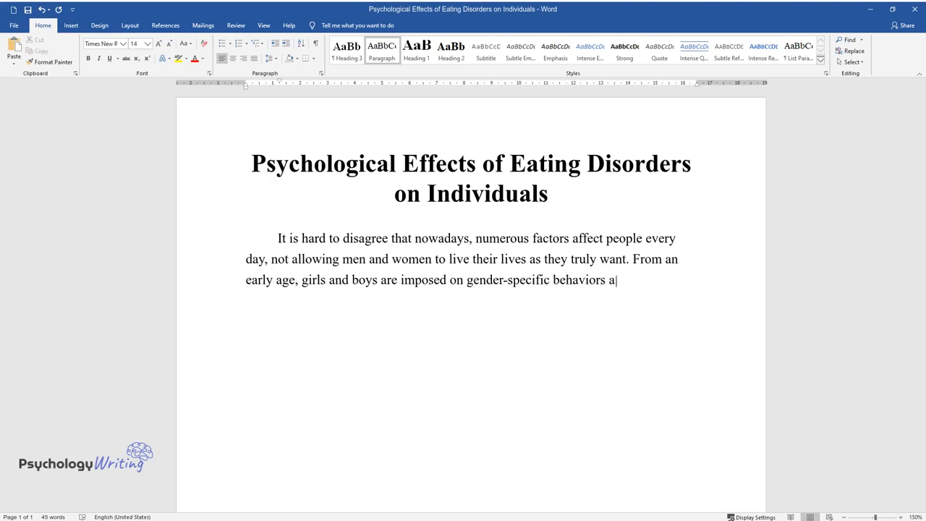
type("nd stereotyped prohibitions and l")
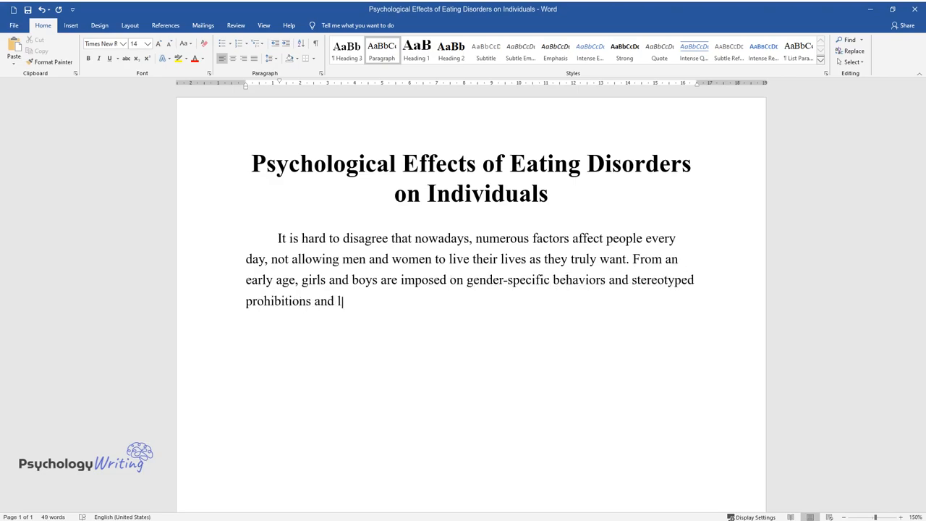
type("imits. They are forced to evaluat")
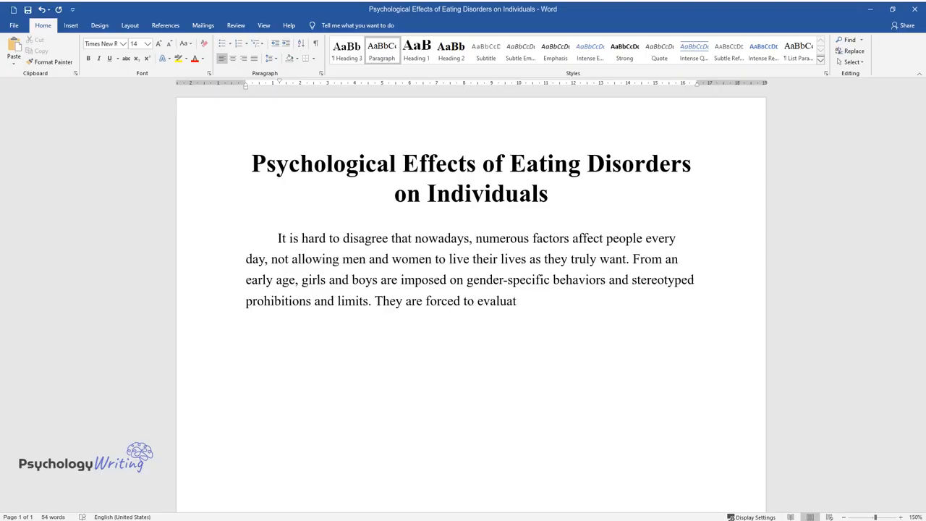
type("e themselves and others by differ")
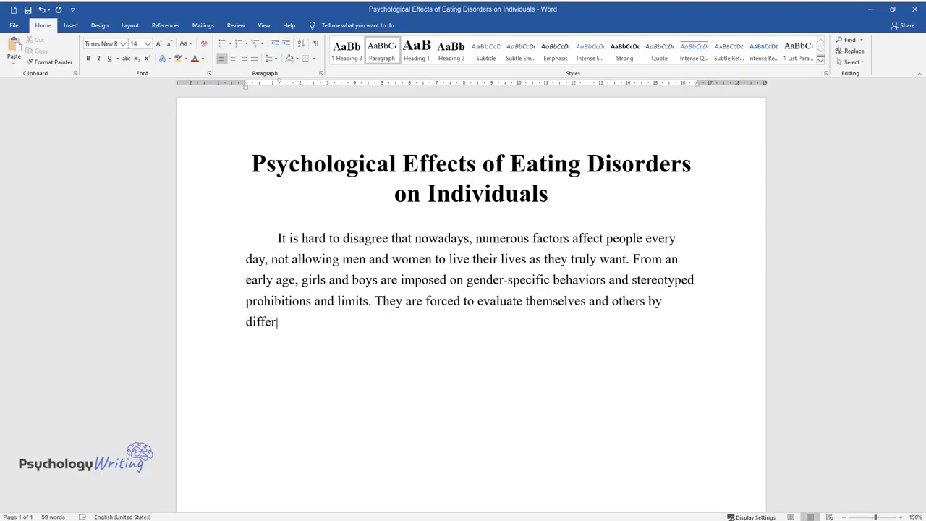
type("ent universal criteria. One of th")
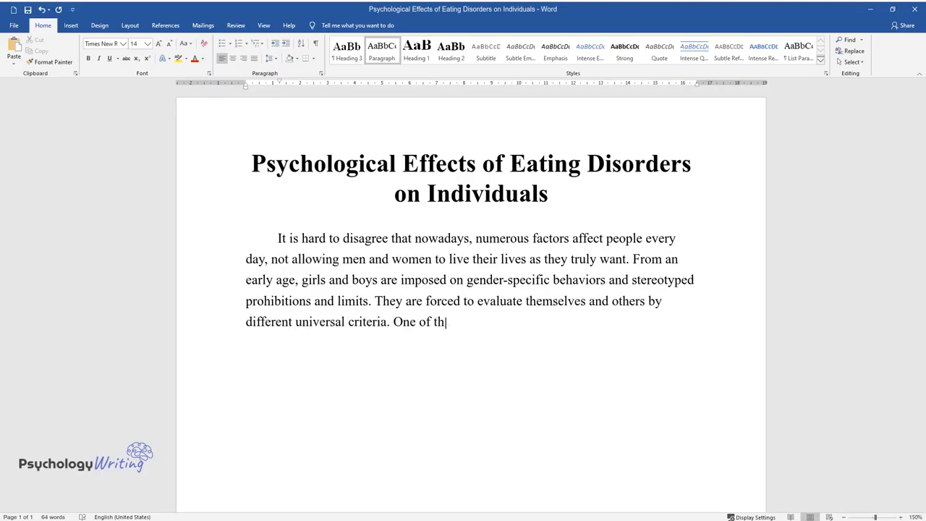
Step: Finish the paragraph: weight and figure as a criterion, society pushing slimness, ending 'a very negative effect on people's mental health.'
type("ese criteria is the weight and f")
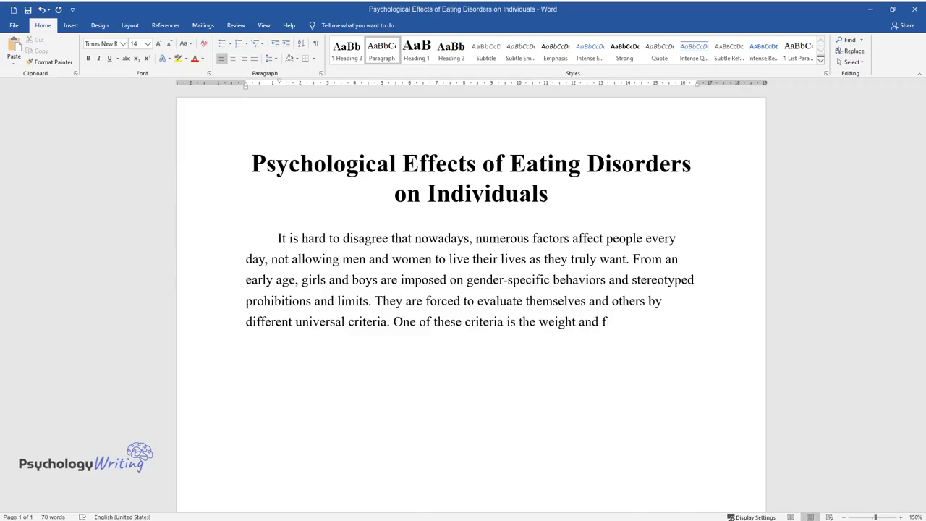
type("igure of a person. Although all p")
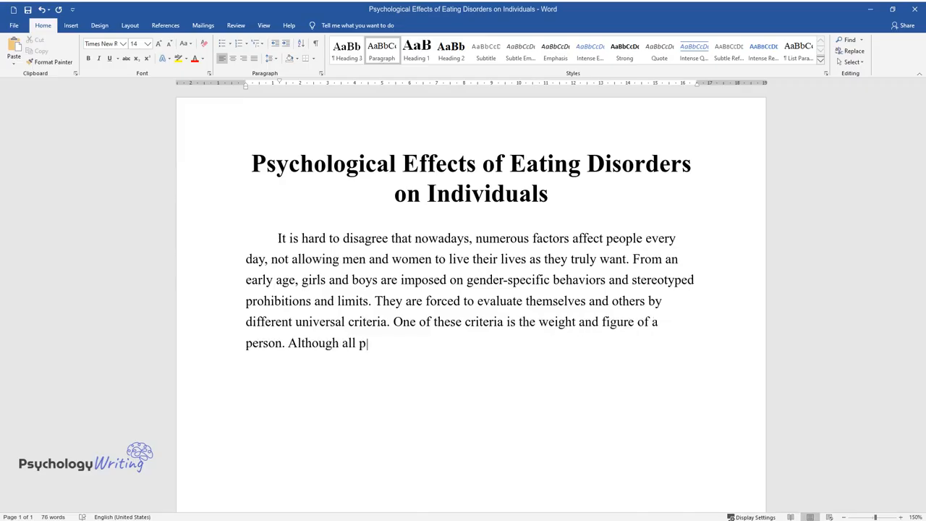
type("eople have different genetic char")
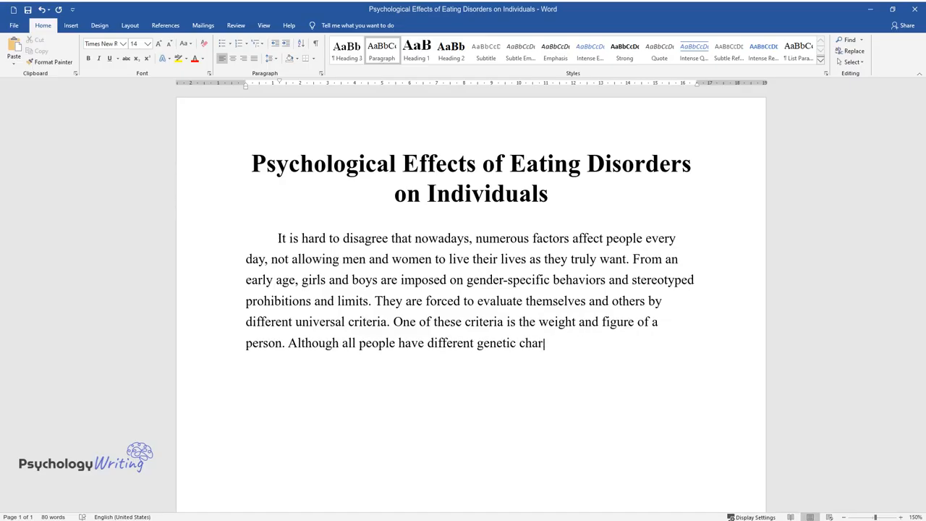
type("acteristics that affect the shape")
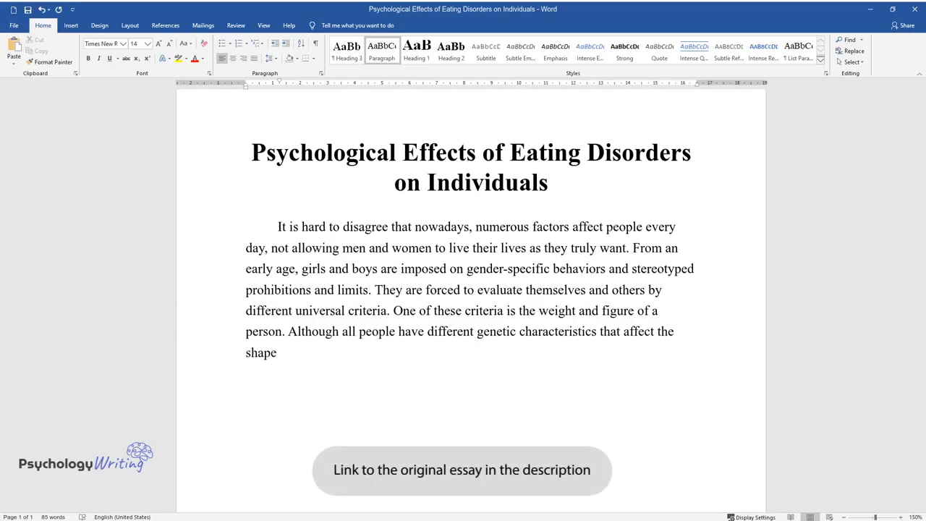
type("of their bodies, society tries t")
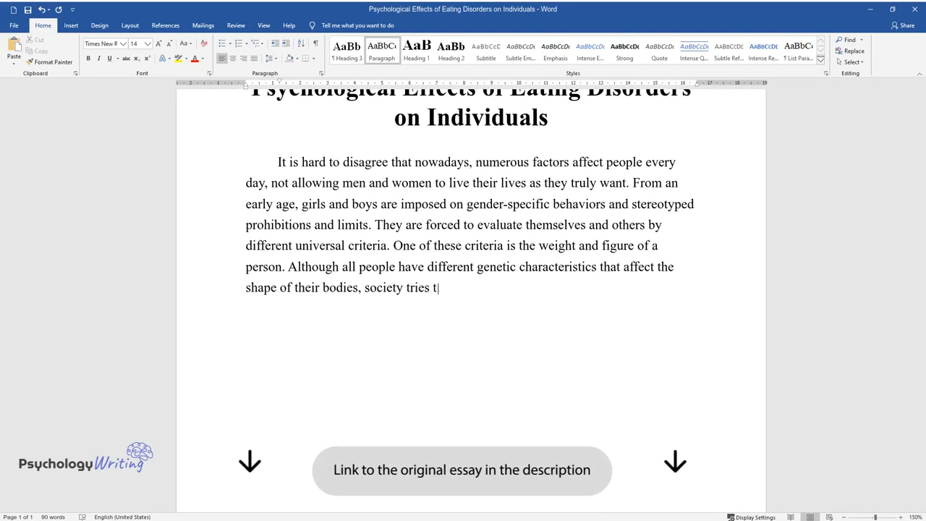
type("o make all men and women slim an")
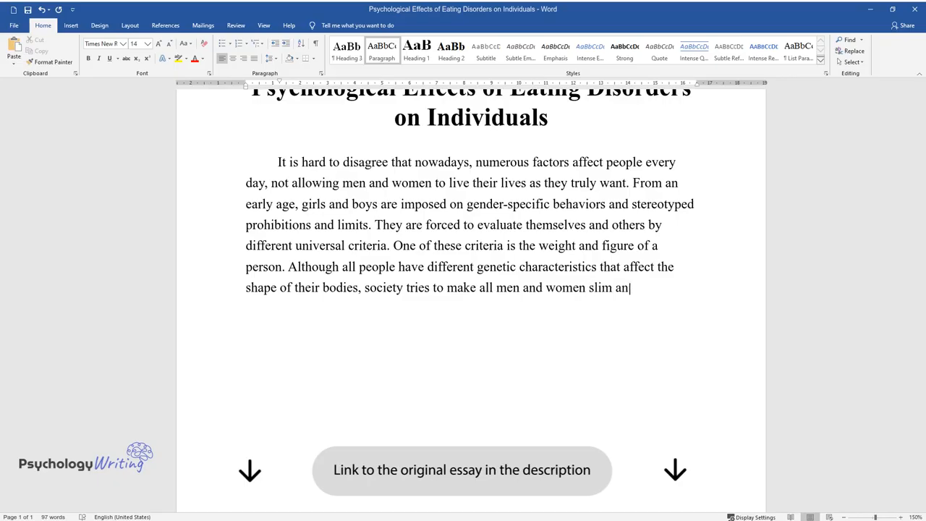
type("d athletic. Unfortunately, such c")
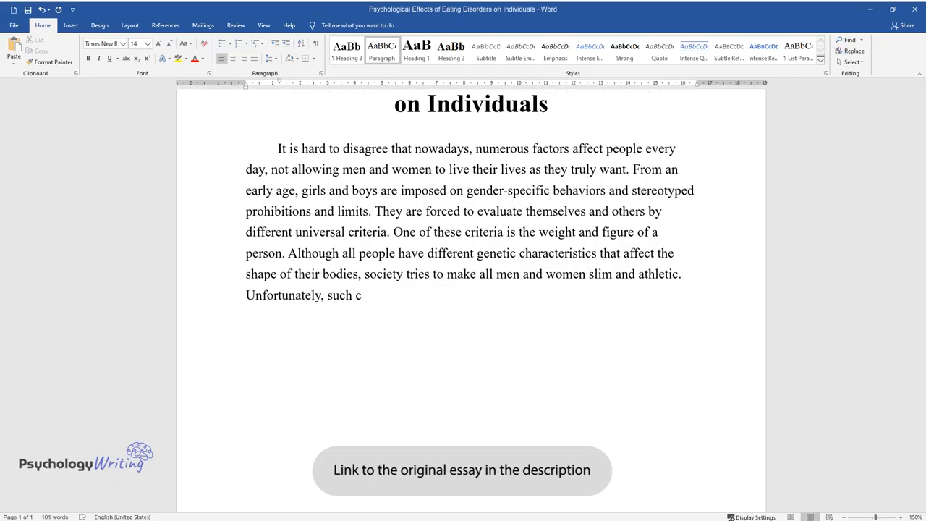
type("riteria have a very negative effe")
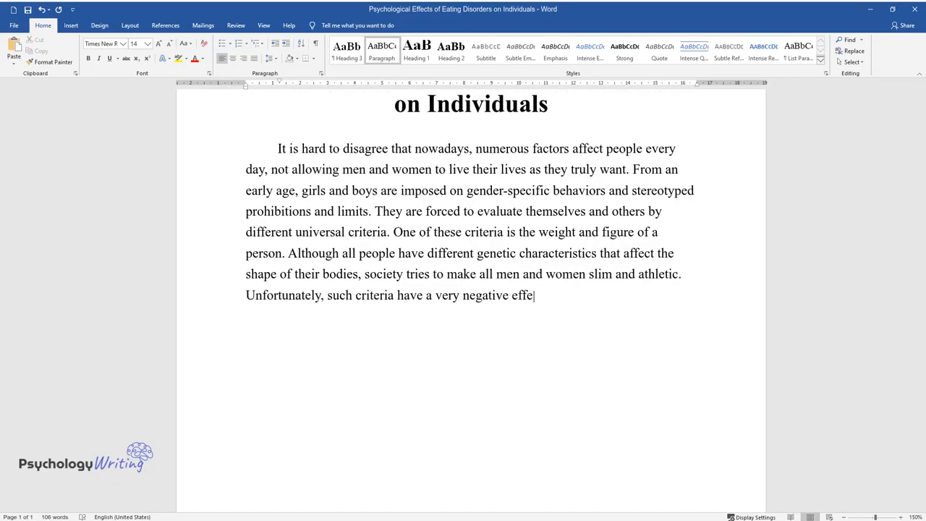
type("ct on people's mental health.")
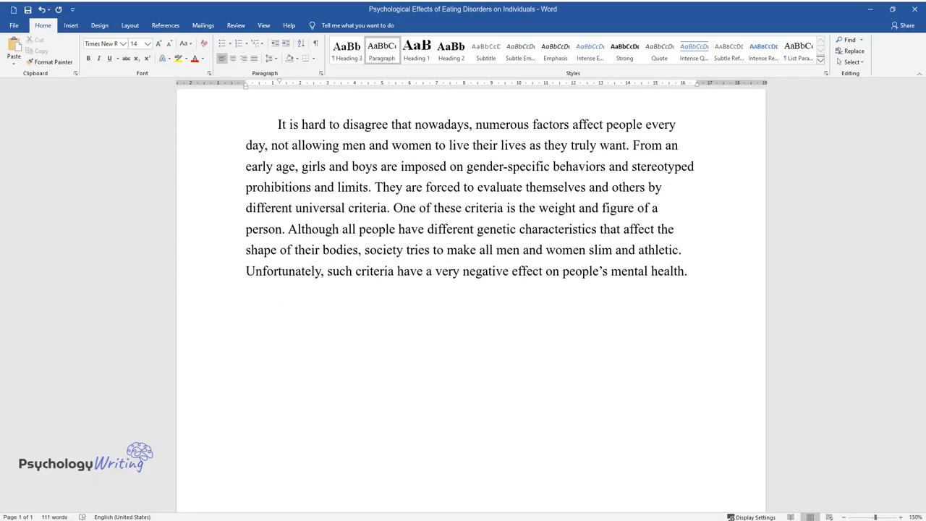
Step: Type the sentences defining eating disorders: anorexia nervosa, bulimia nervosa, binge eating and restrictive food intake disorder
type("Eating disorders")
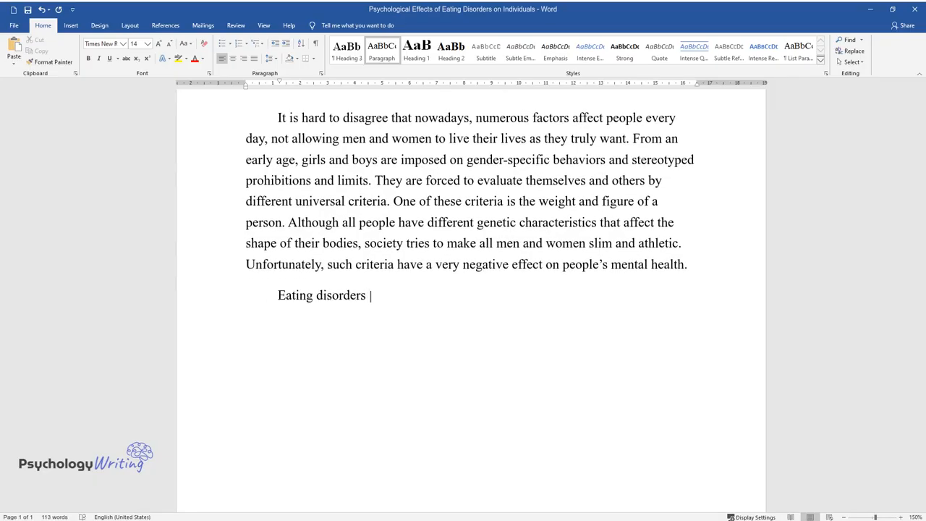
type("are extremely severe and underrated")
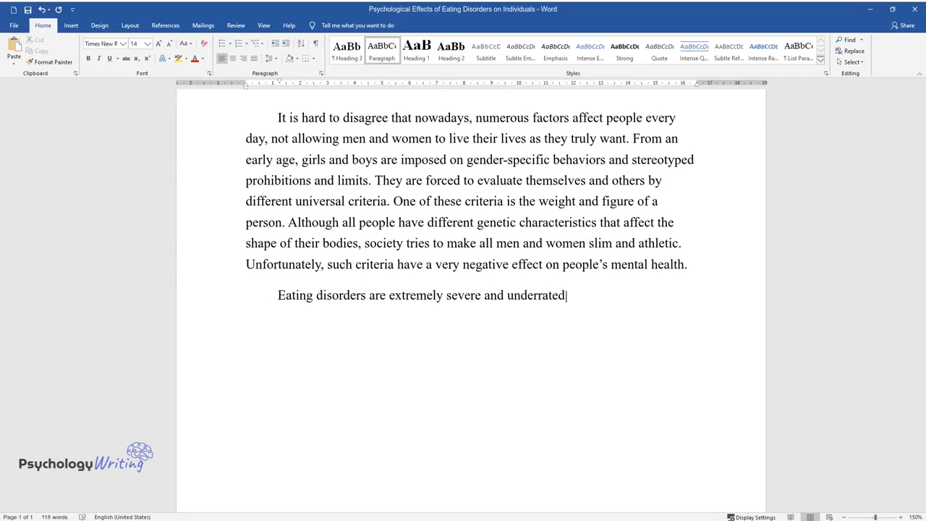
type("conditions that can be dangerous")
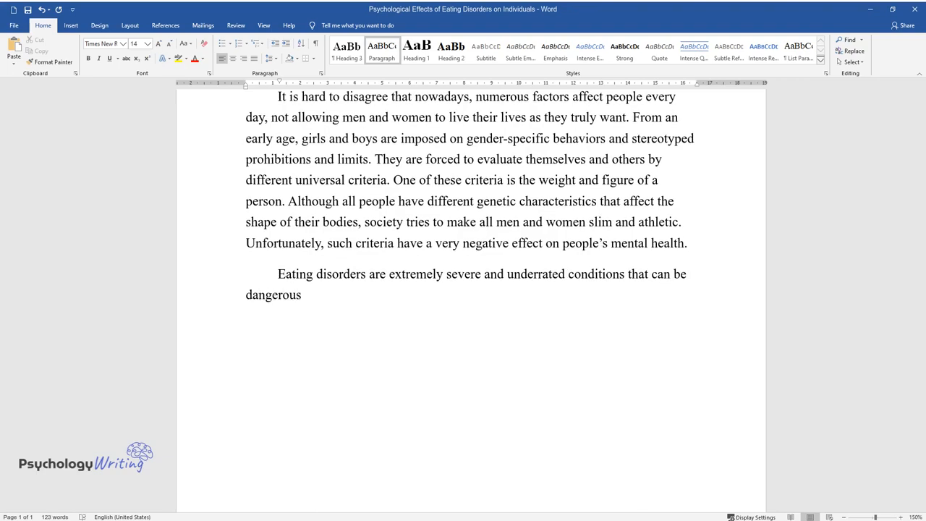
type("for both females and males of all a")
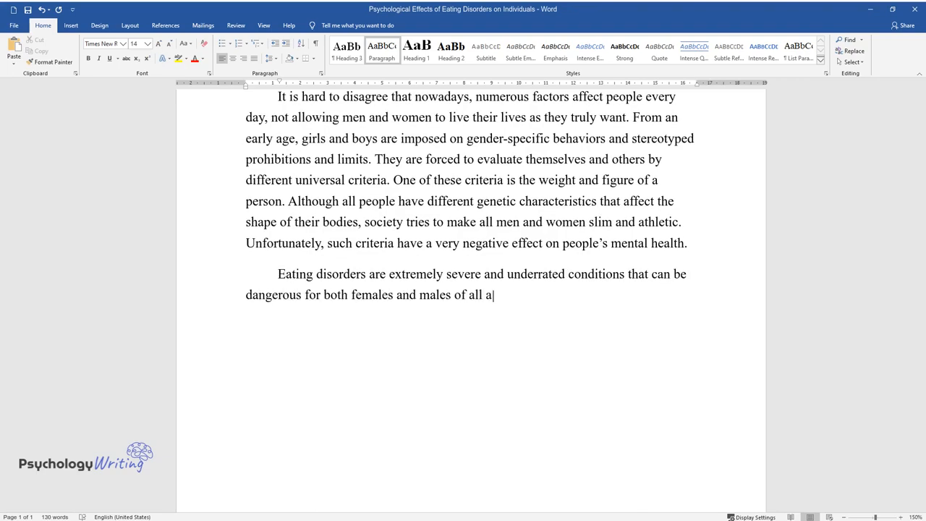
type("ges. These disorders typically inc")
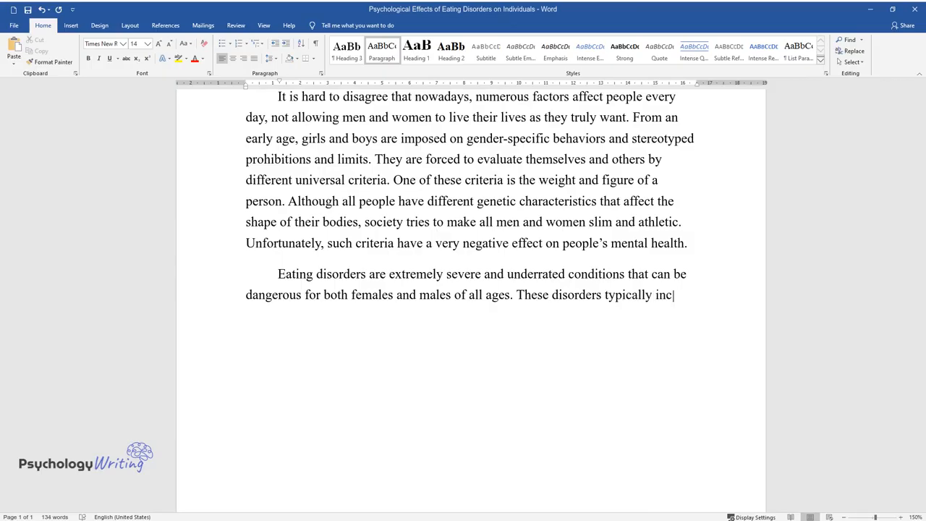
type("lude anorexia nervosa, bulimia nerv")
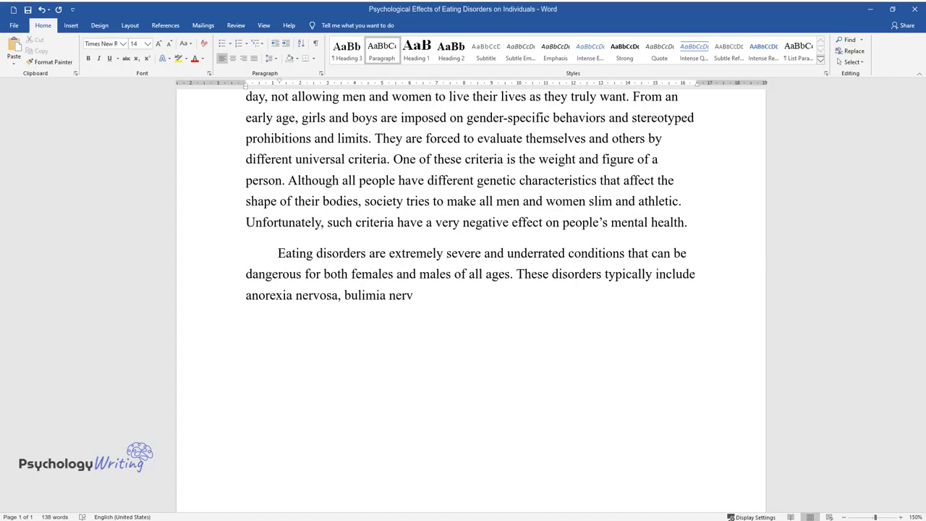
type("osa, binge eating, and restrictive")
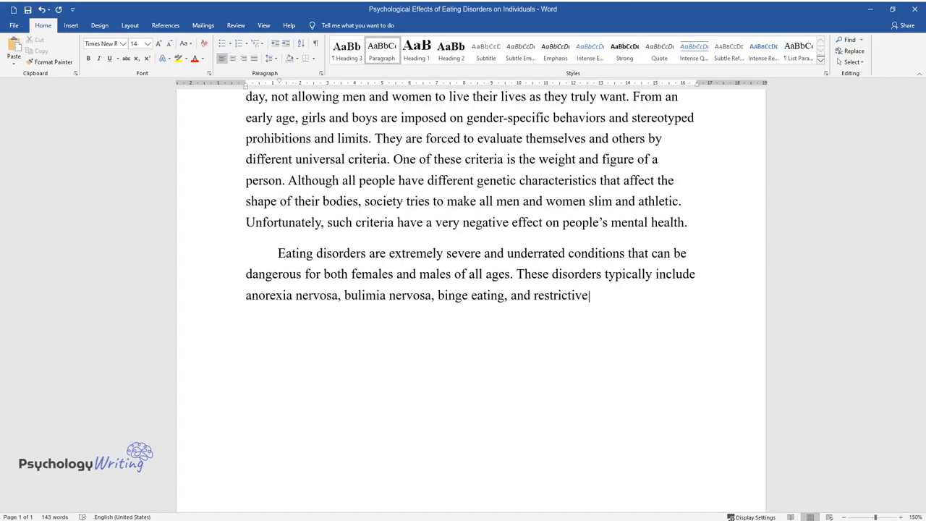
type("food intake disorder. It is essen")
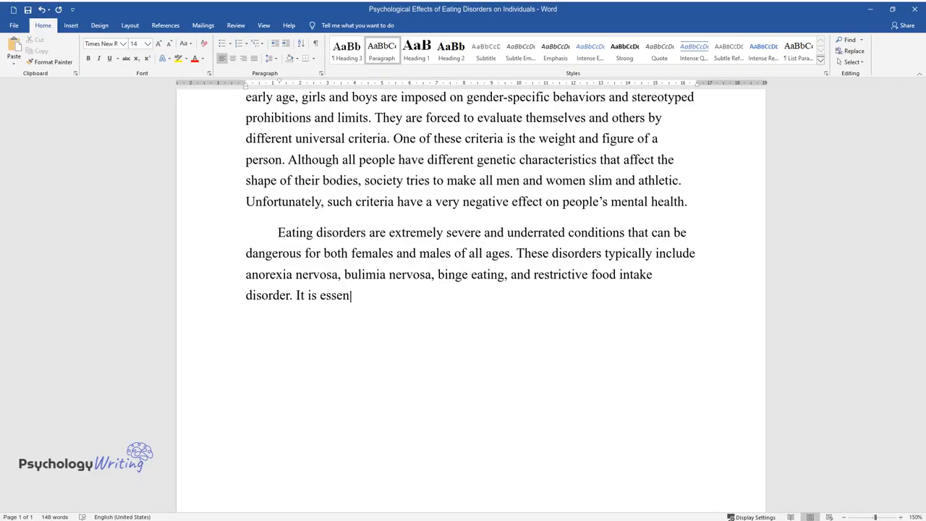
Step: Type the sentences on fashion models' severe pressure and contracts including breast-waist-hip circumference
type("tial to notice that both ordinary p")
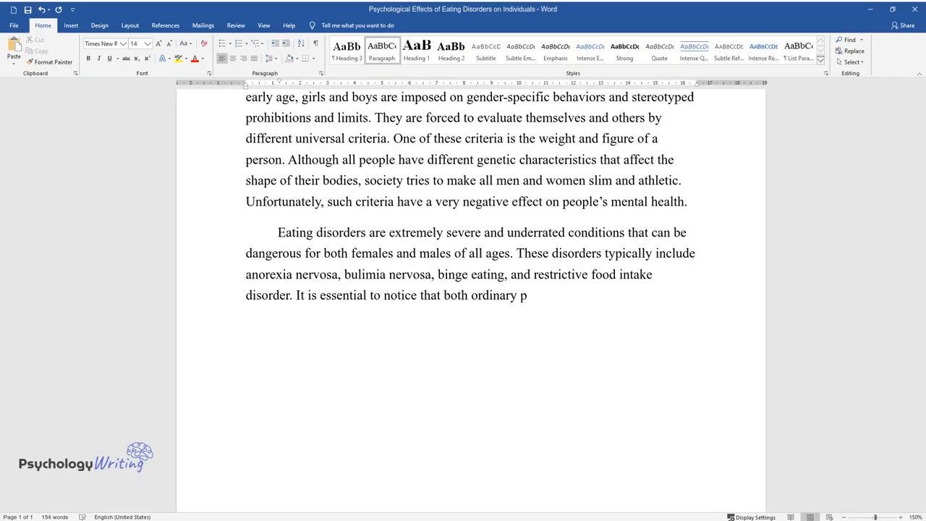
type("eople and fashion models can devel")
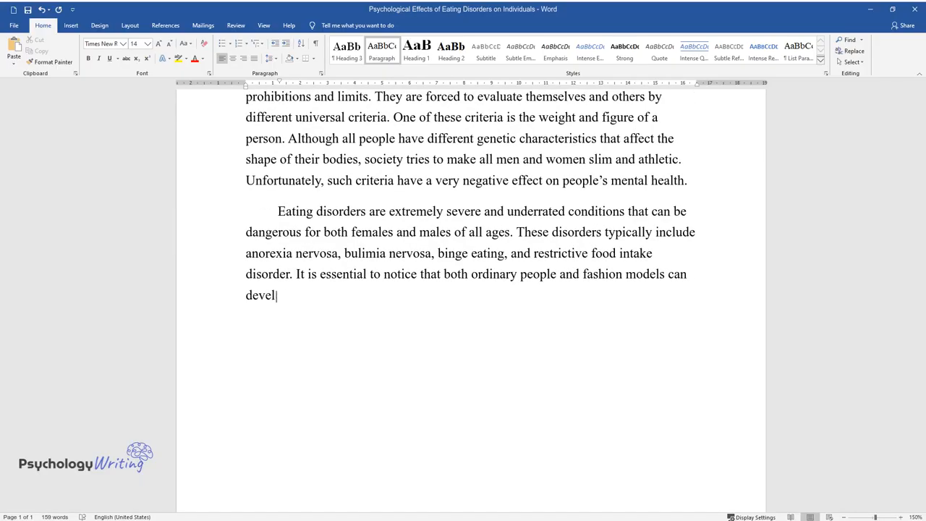
type("op these conditions, and their effe")
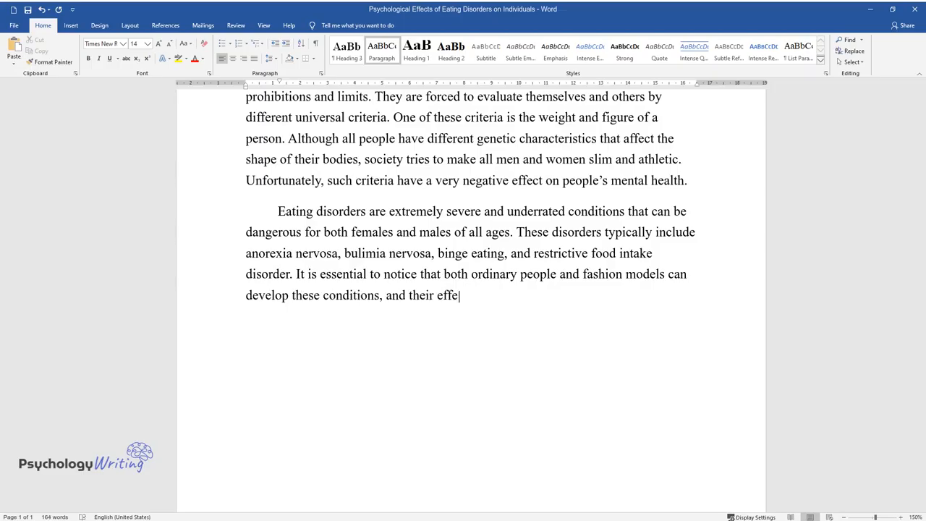
type("cts may be different. For example,")
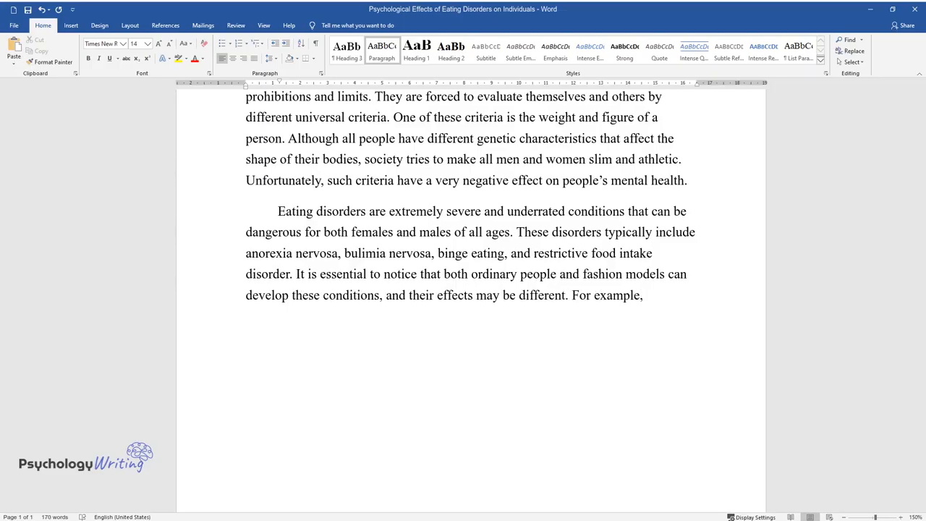
type("fashion models are almost always u")
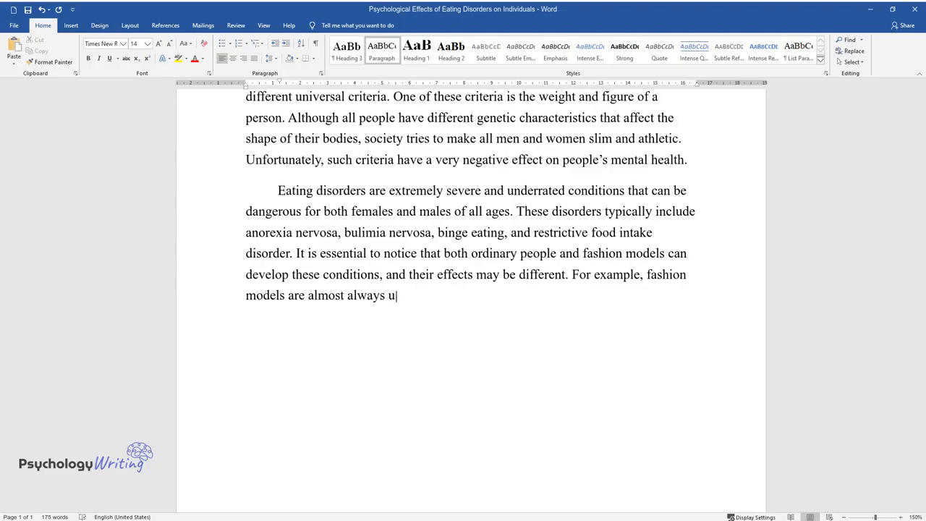
type("nder severe pressure: they have to")
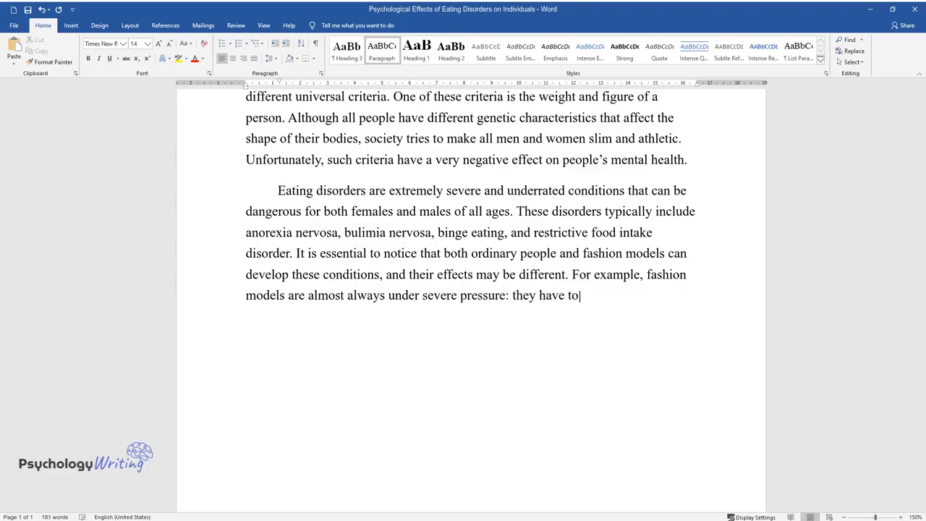
type("maintain their slimness, and it is")
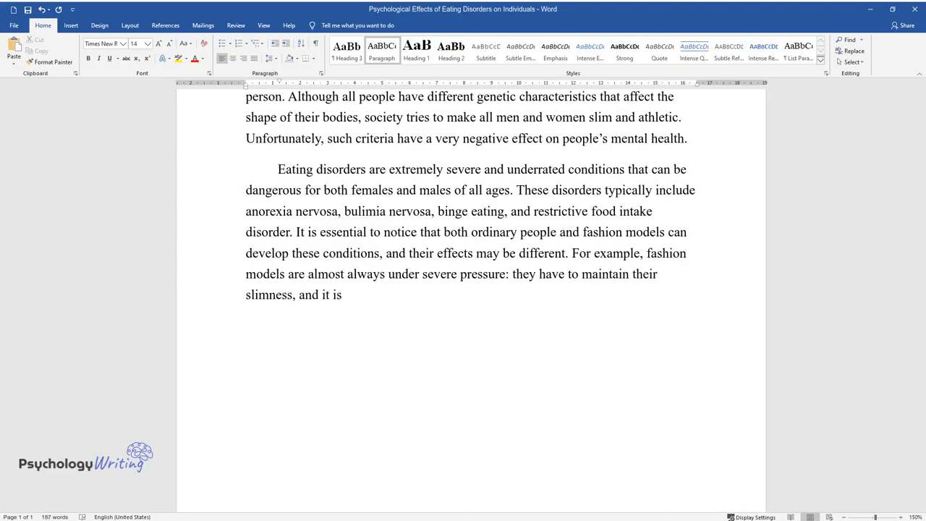
type("typical for their contracts to in")
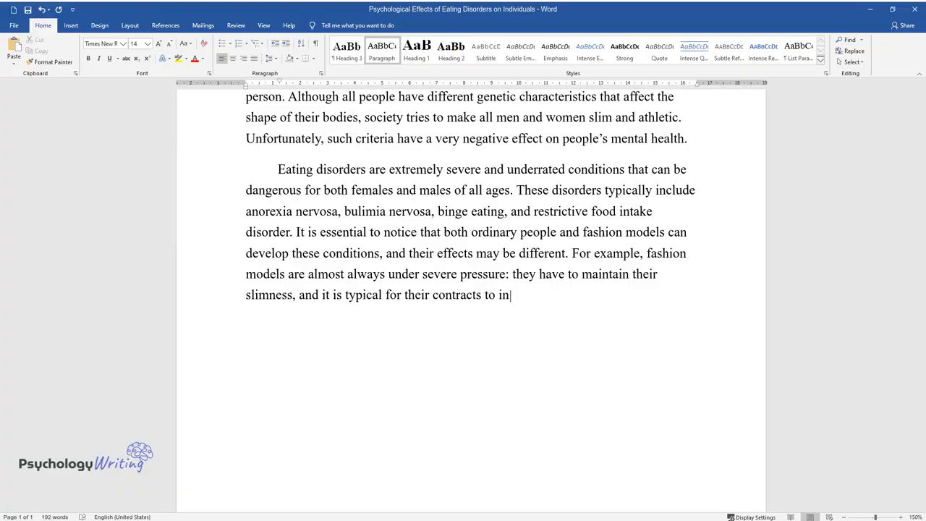
type("clude the breast-waist-hip circumfe")
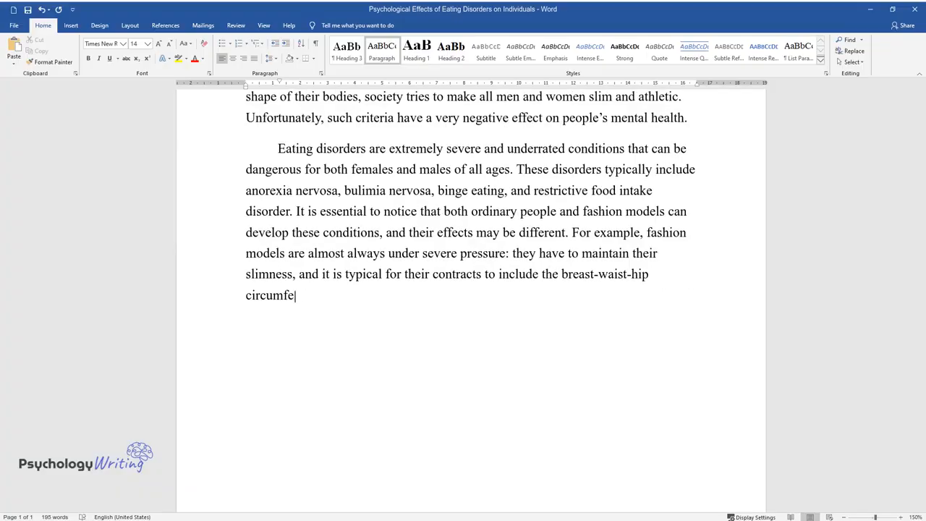
Step: Finish the paragraph on models' fear of losing contracts leading to depression or drug and alcohol addictions
type("rence. Therefore, among the desire")
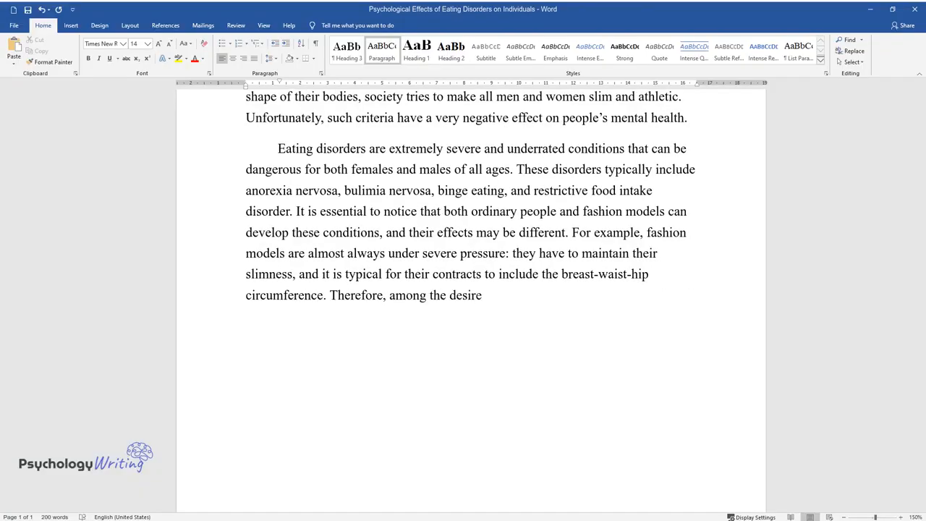
type("to look better than other models,")
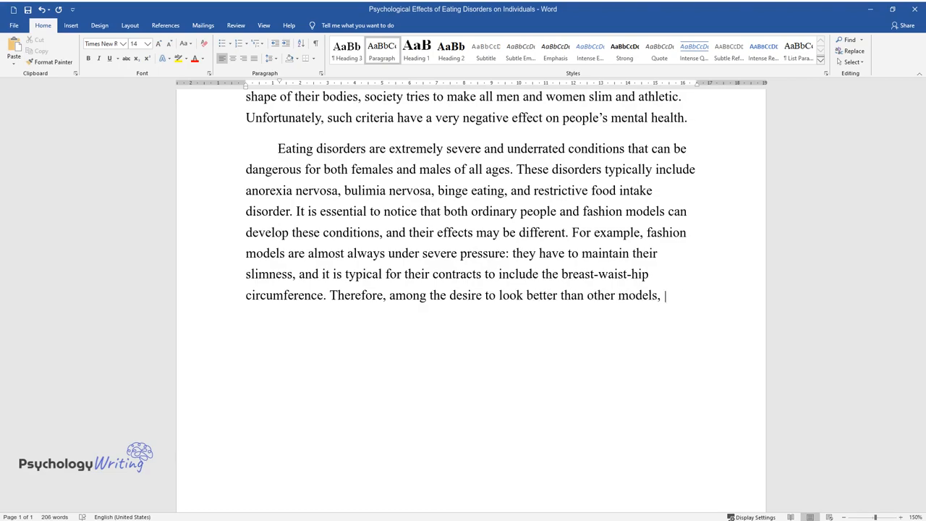
type("who may be the competitors, men and women in the fashion industry are")
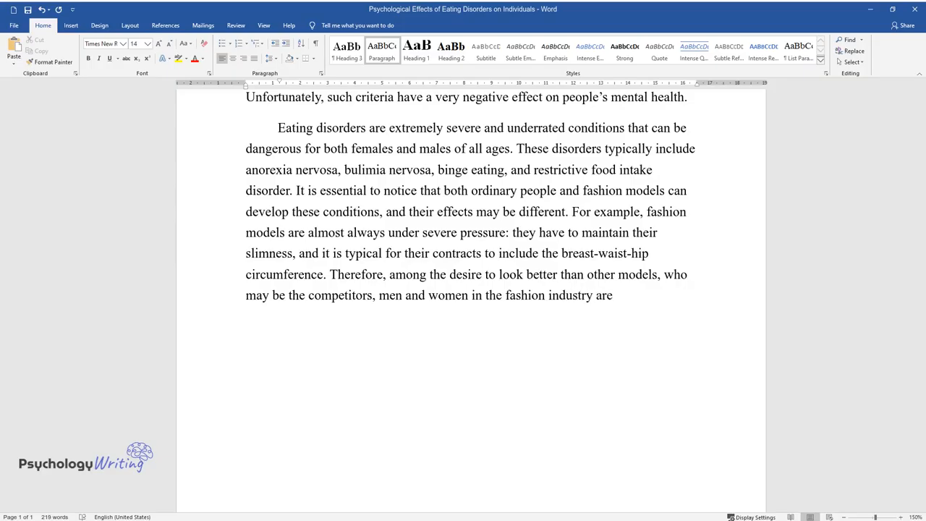
type("in constant fear of losing their")
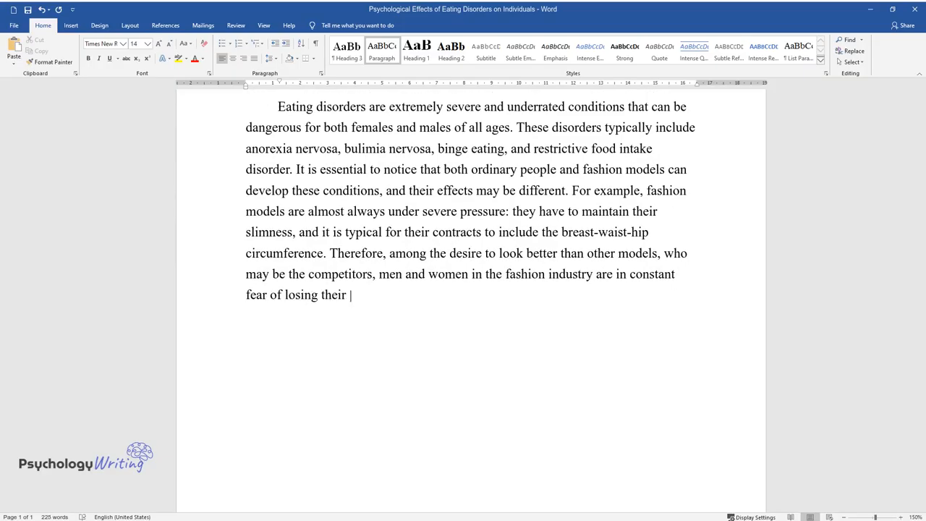
type("contracts and jobs. These factors")
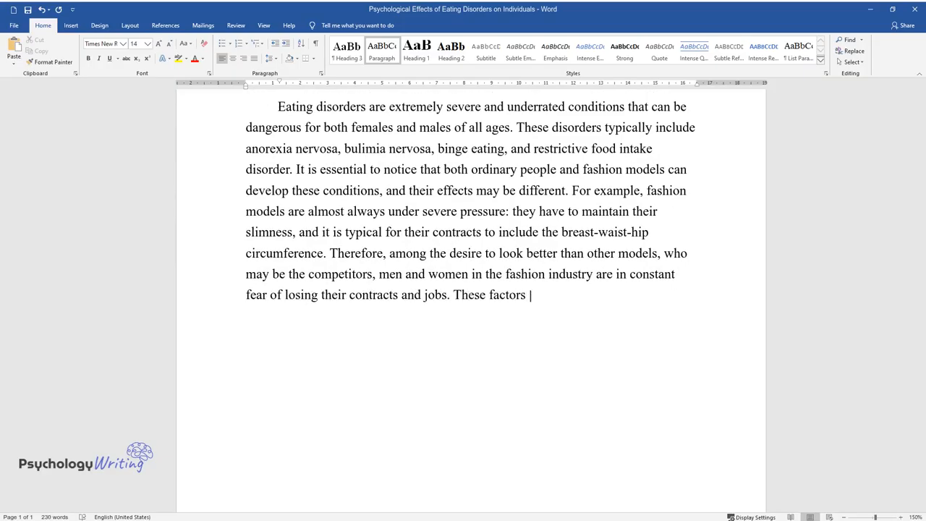
type("contribute to the development of ea")
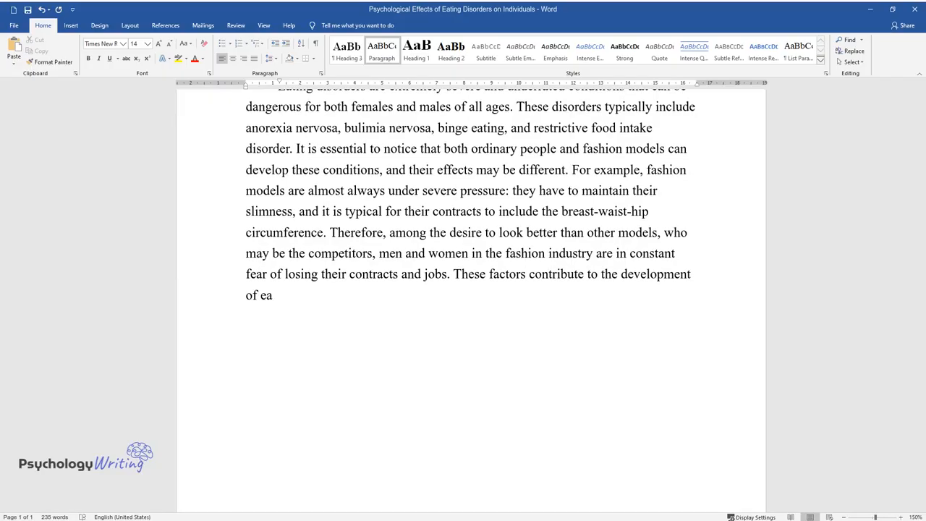
type("ting disorders among models and ma")
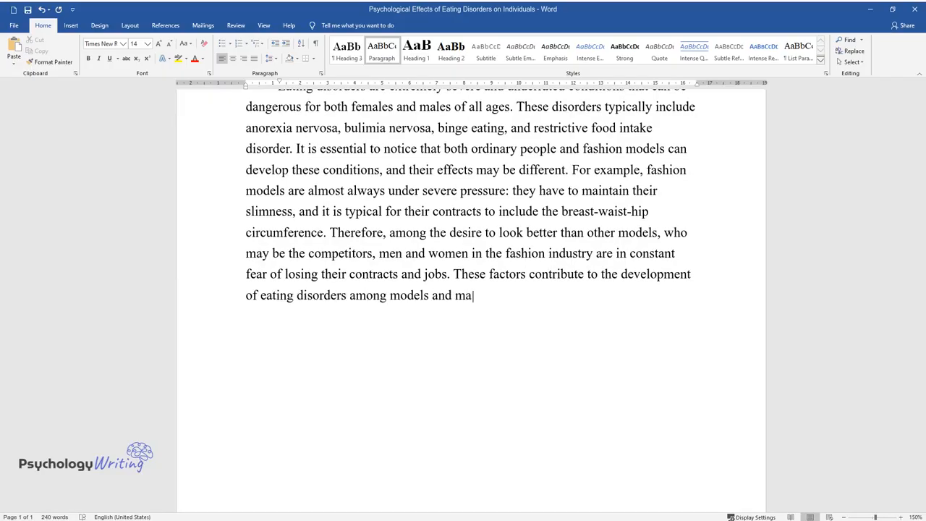
type("ke their states more dangerous, lea")
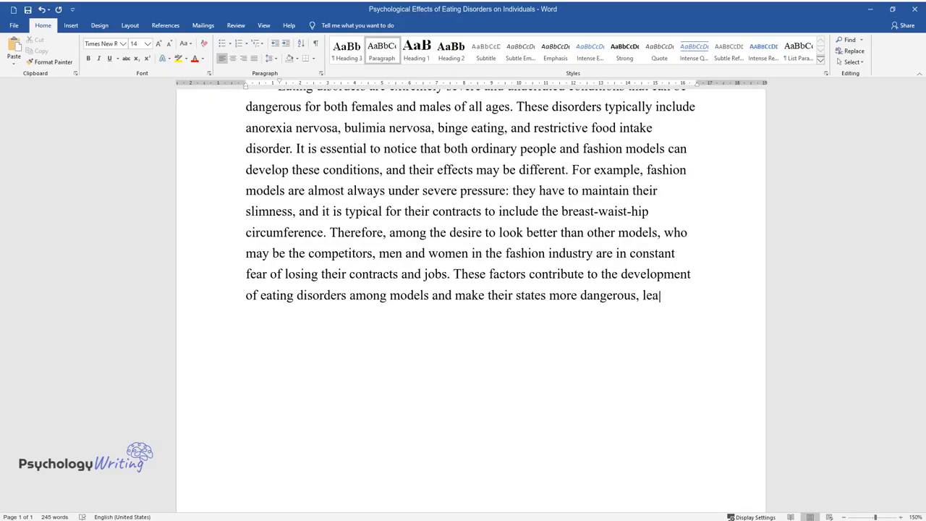
type("ding to depression or drug and alc")
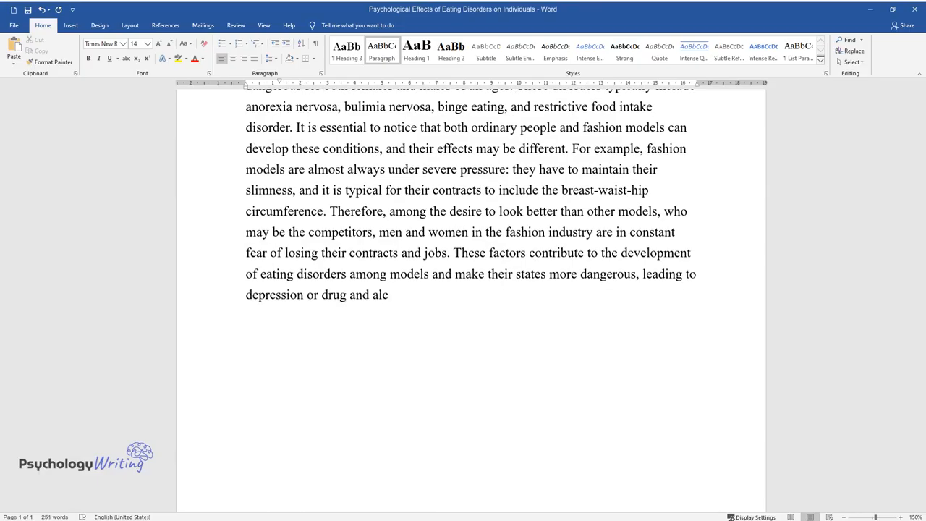
type("ohol addictions.")
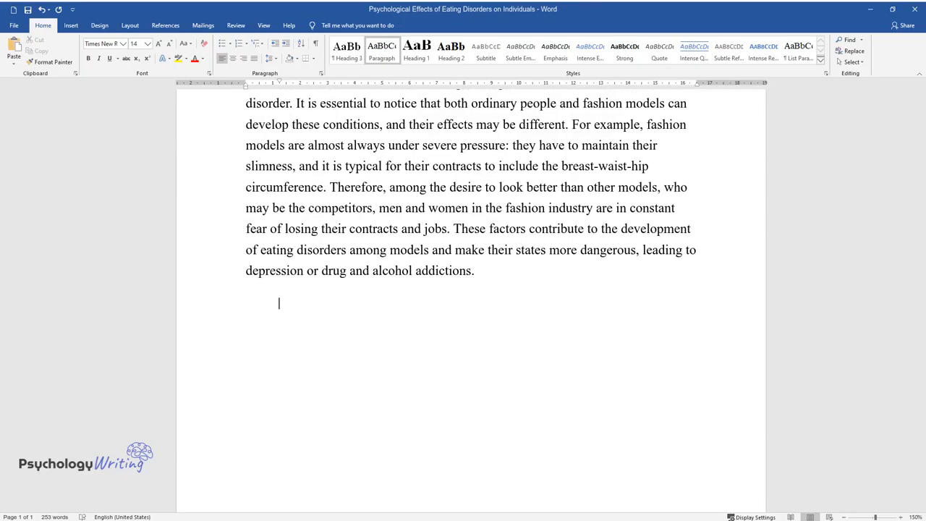
Step: Type the sentences beginning 'As for ordinary people…' on similar effects plus low self-esteem uncommon among models
type("As for ordinary people who ar")
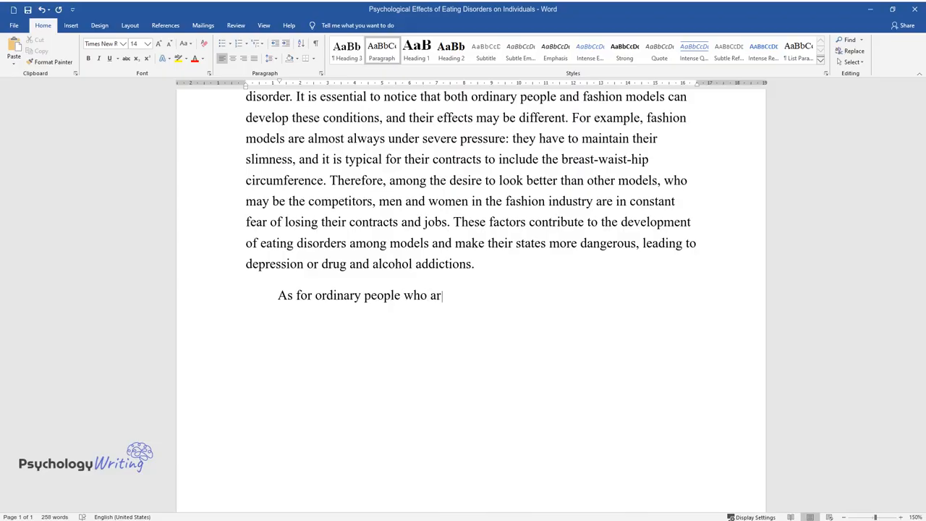
type("e not involved in the fashion industry, th")
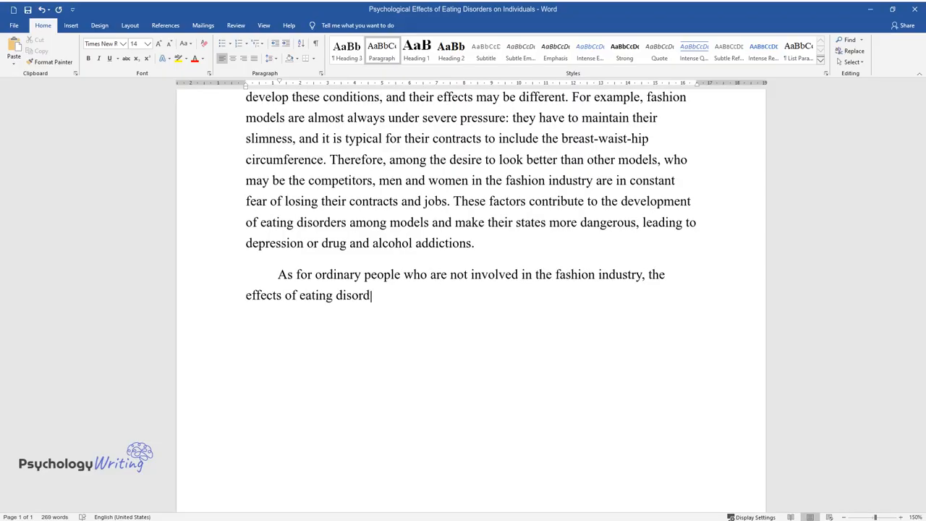
type("ers are almost the same, but some")
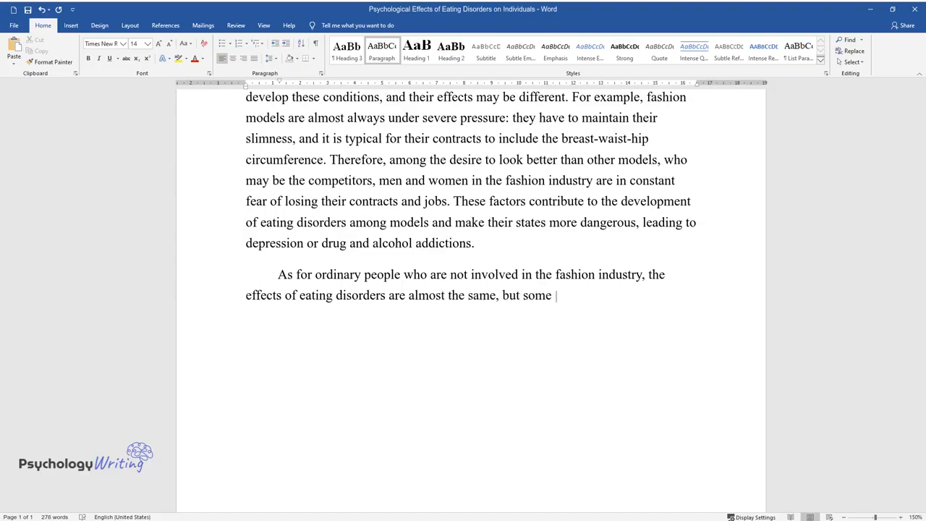
type("factors are still different. Perso")
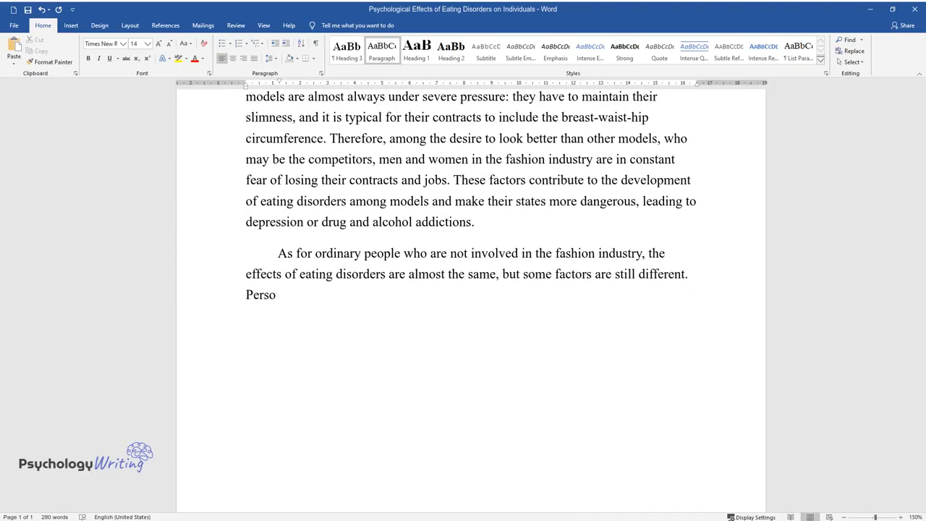
type("ns with anorexia or bulimia nervo")
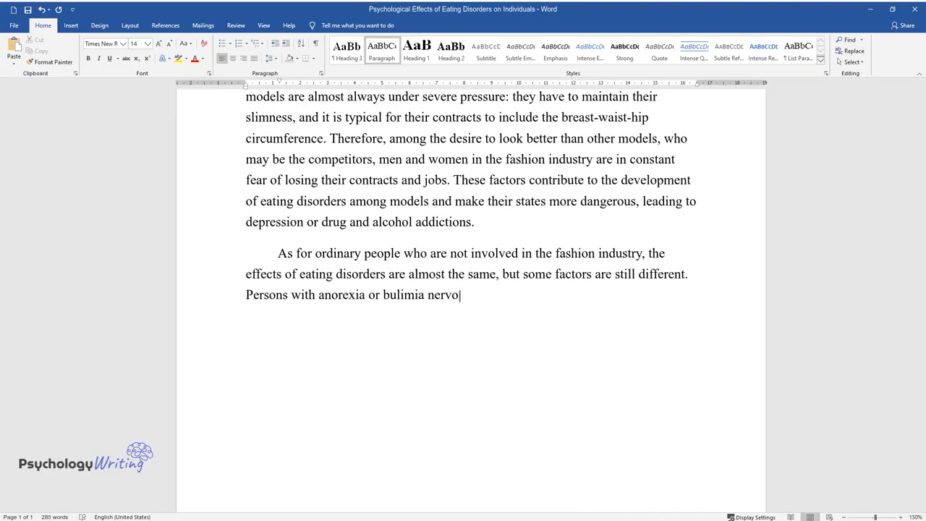
type("sa can develop depression, anxiety")
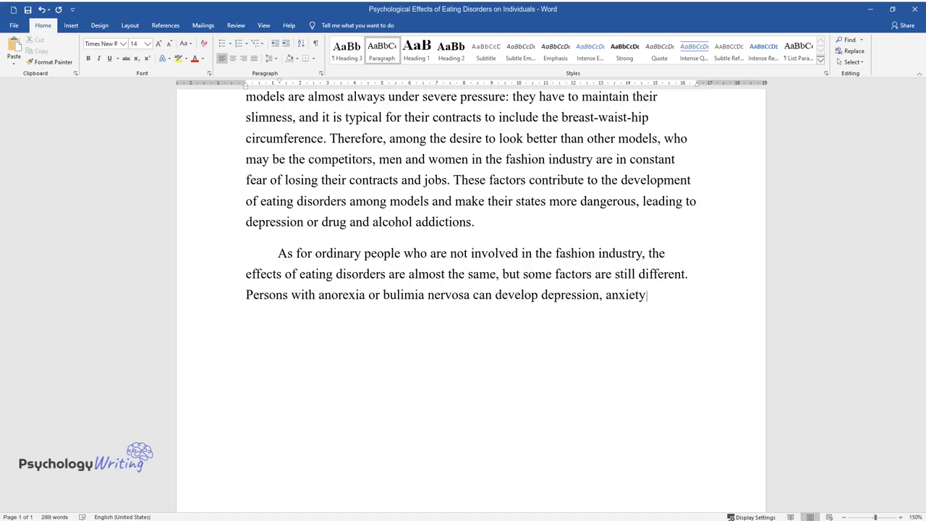
type(", and various addictions. However,")
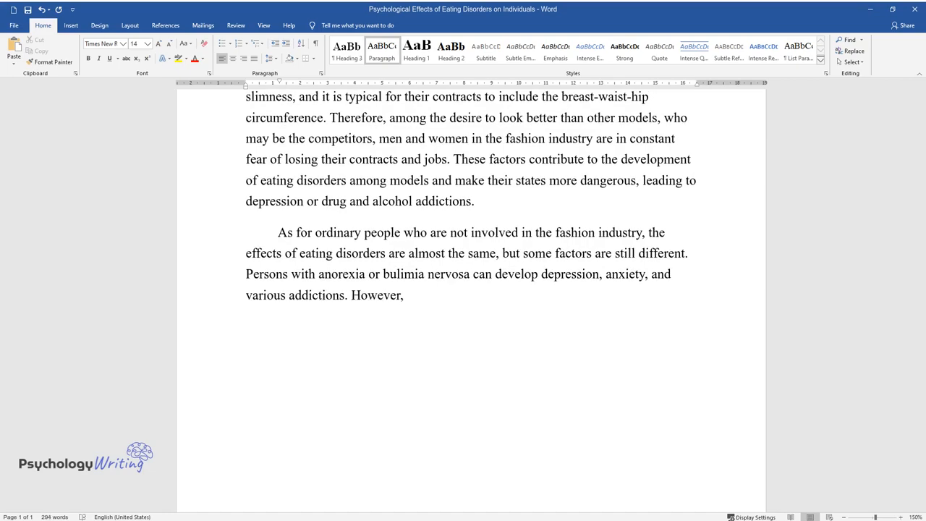
type("they also typically have low self")
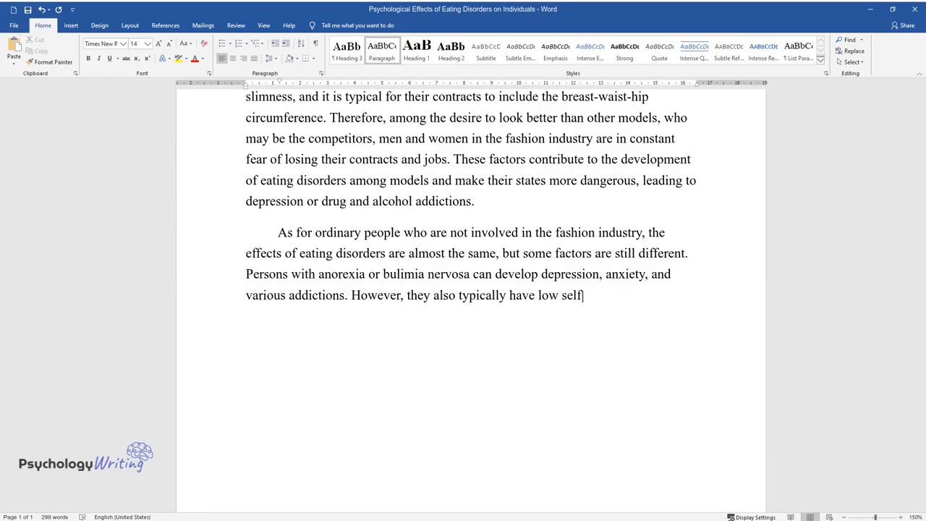
type("-esteem, which is not very common")
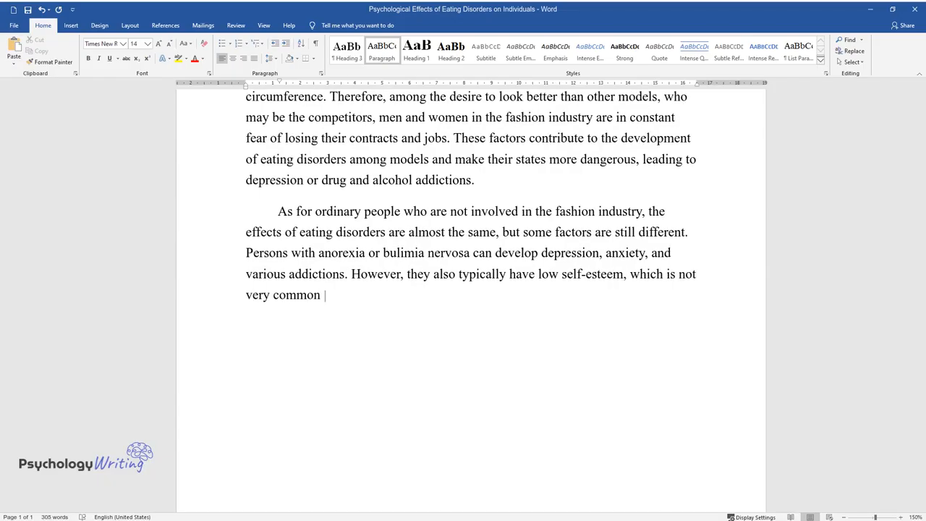
type("for fashion models. Additionally, ordinary men and women dealing")
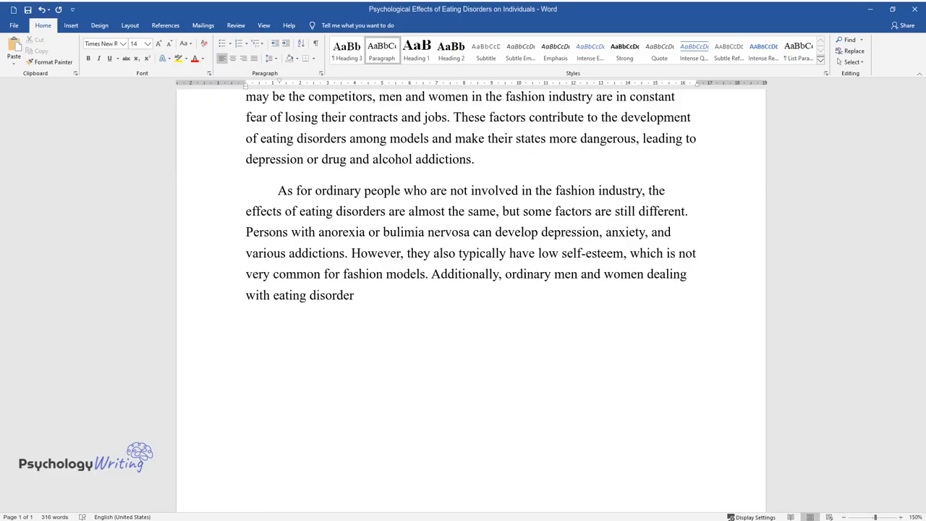
Step: Type the sentences on ordinary people struggling alone and afraid to talk, while fashion models support each other
type("s are usually alone in their strug")
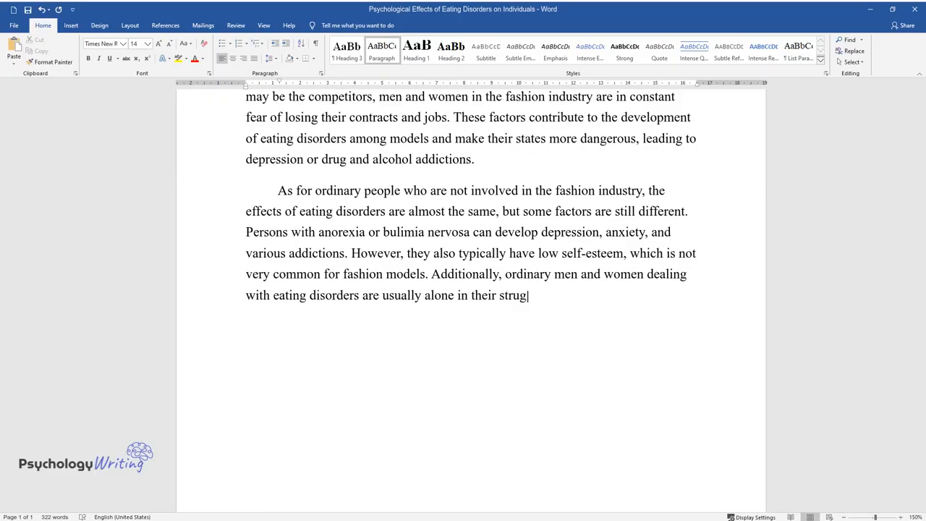
type("gle, which makes them feel alienated and not accepted. They are afr")
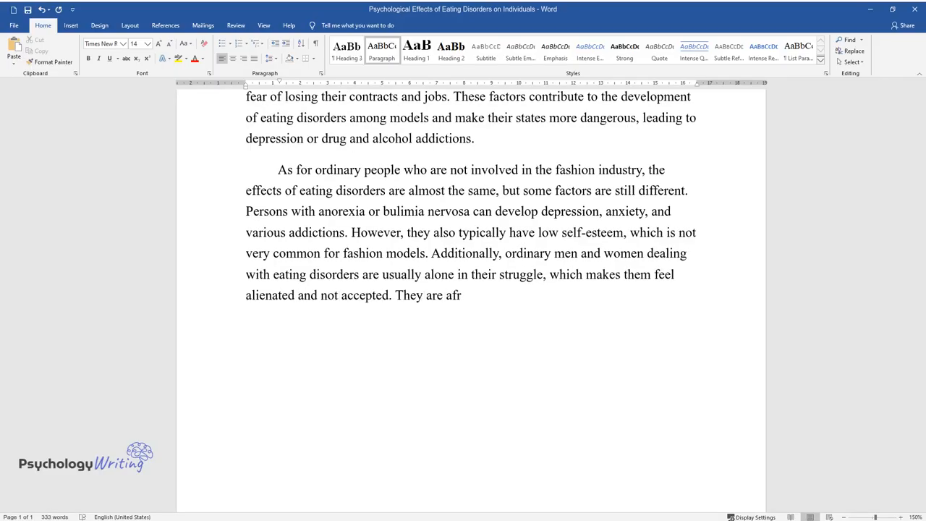
type("aid of talking about their problems because")
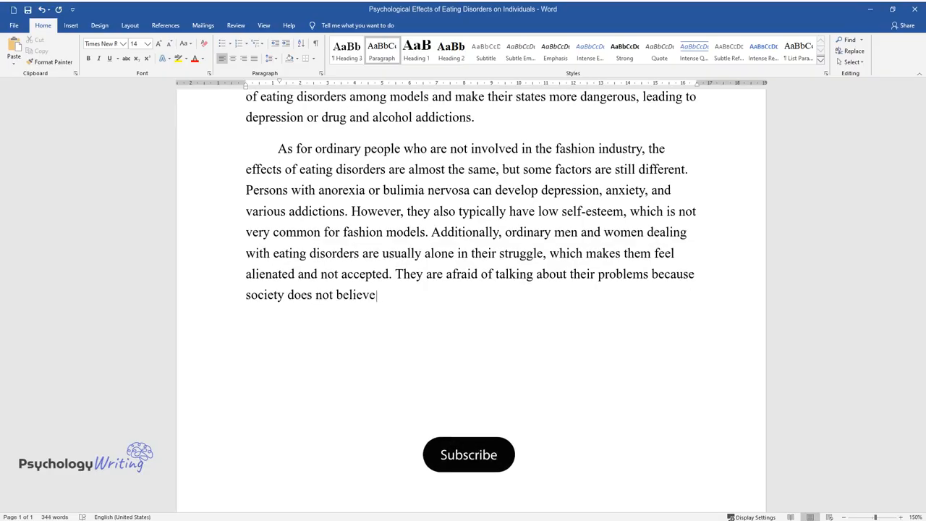
type("that eating disorders are real. A")
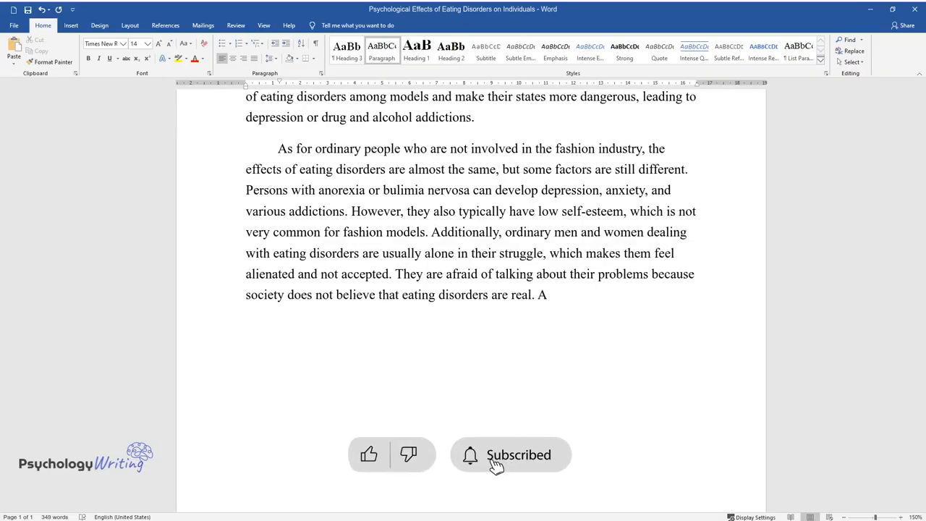
type("t the same time, fashion models su")
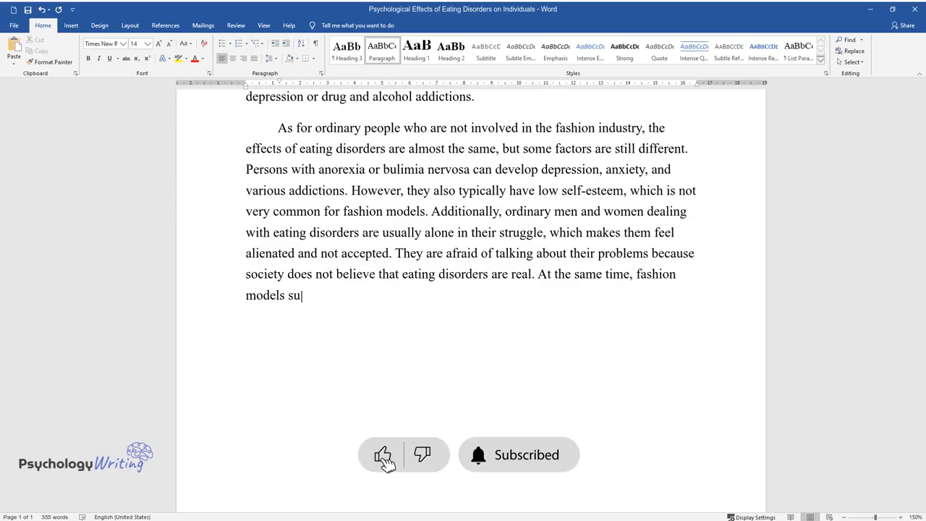
type("pport each other, and their feelin")
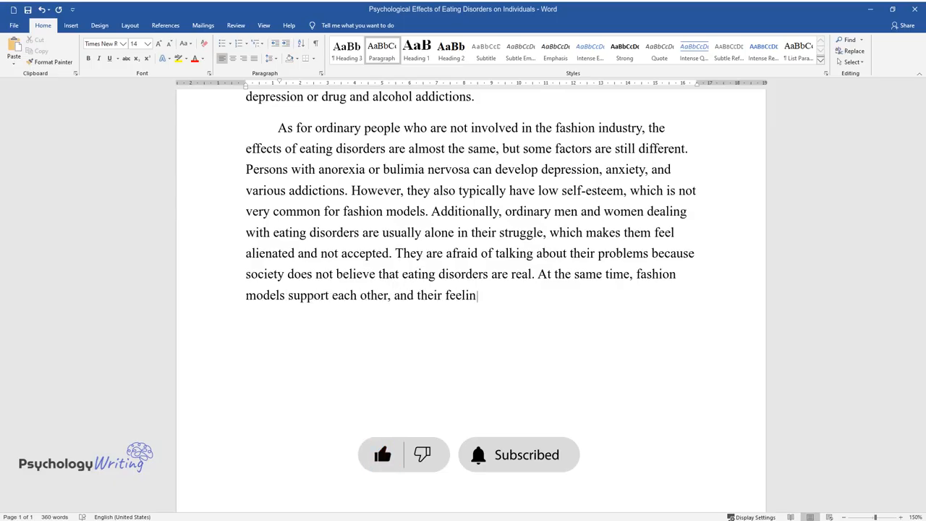
type("gs of loneliness are not as strong")
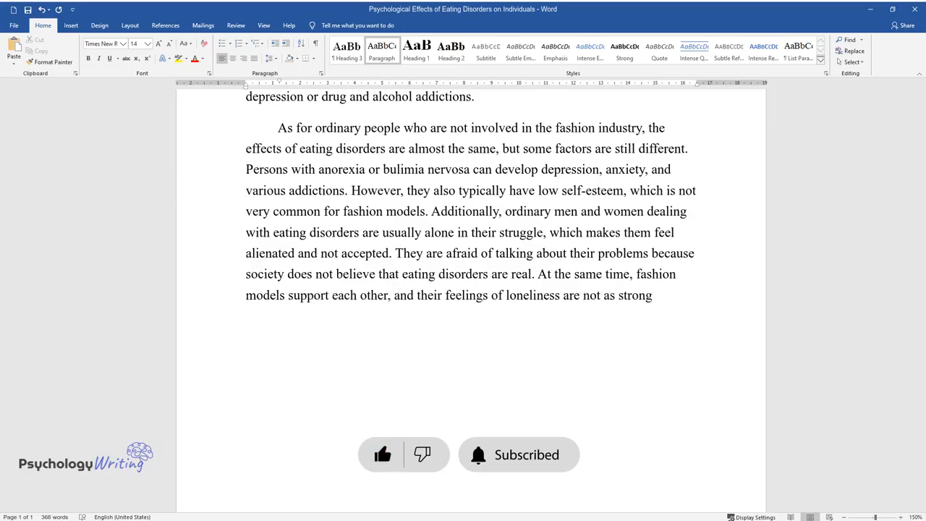